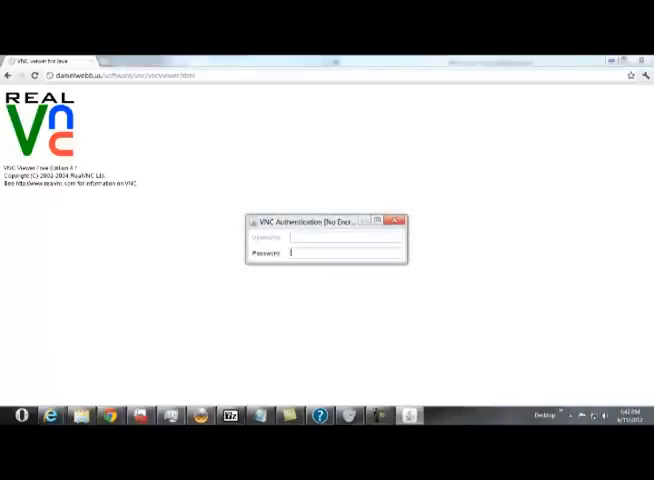
Step: Submit the VNC password to connect to the remote iPhone
key(Enter)
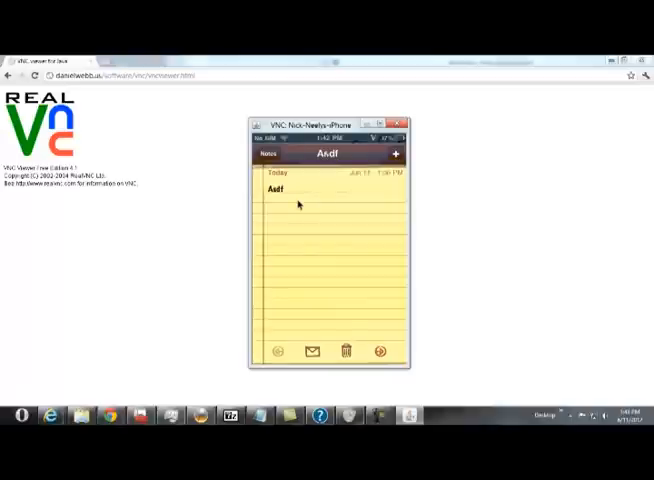
Step: Tap into the Asdf note's text to edit it and bring up the keyboard
click(290, 195)
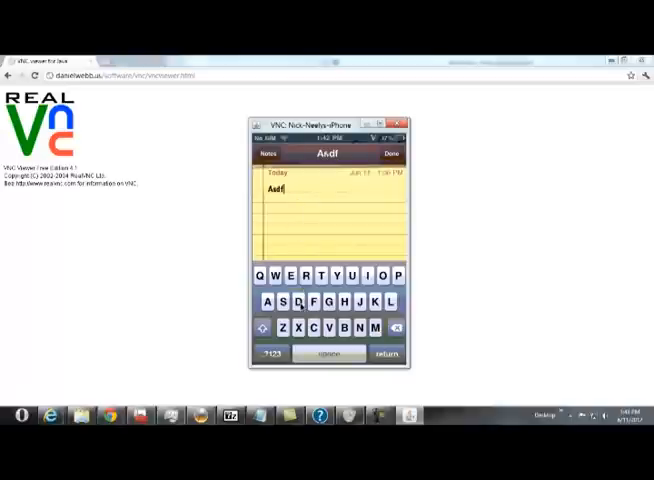